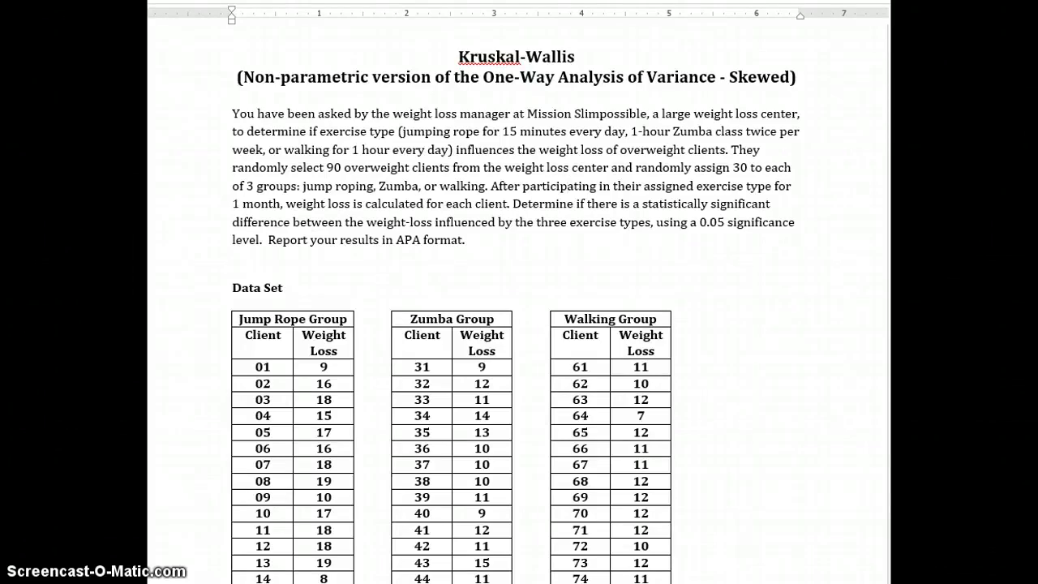
# Read the Kruskal-Wallis weight-loss problem and its three exercise-group data tables in Word
pyautogui.click(569, 185)
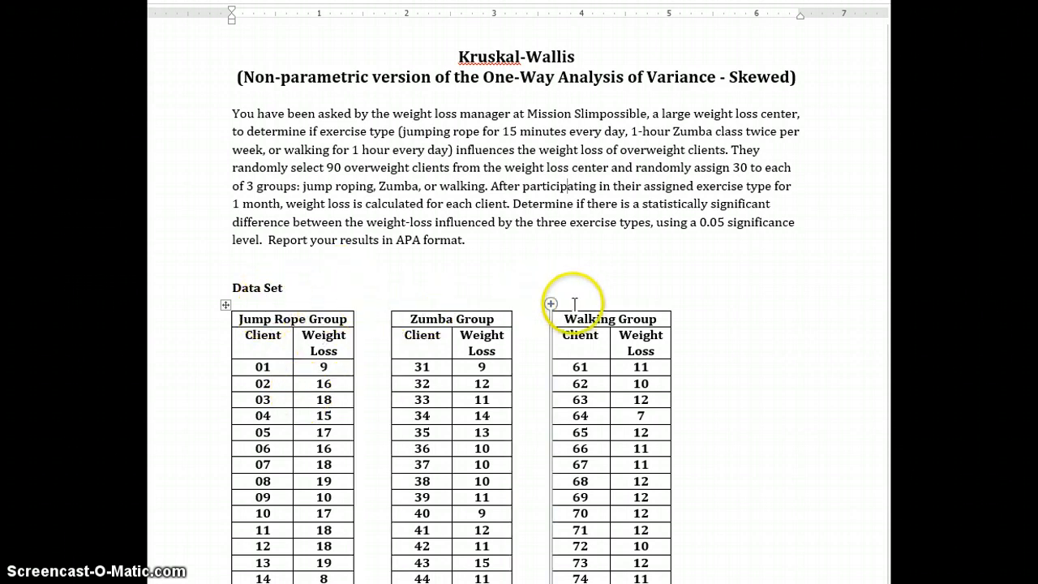
pyautogui.moveTo(337, 316)
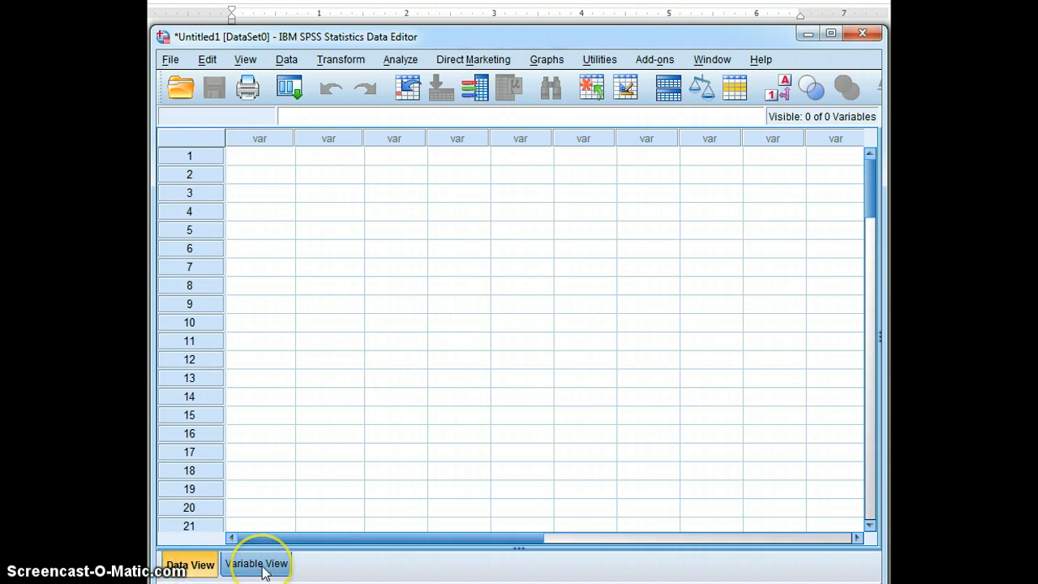
# Create a numeric variable Exercise_Type with 0 decimals and start adding its value labels
pyautogui.click(256, 563)
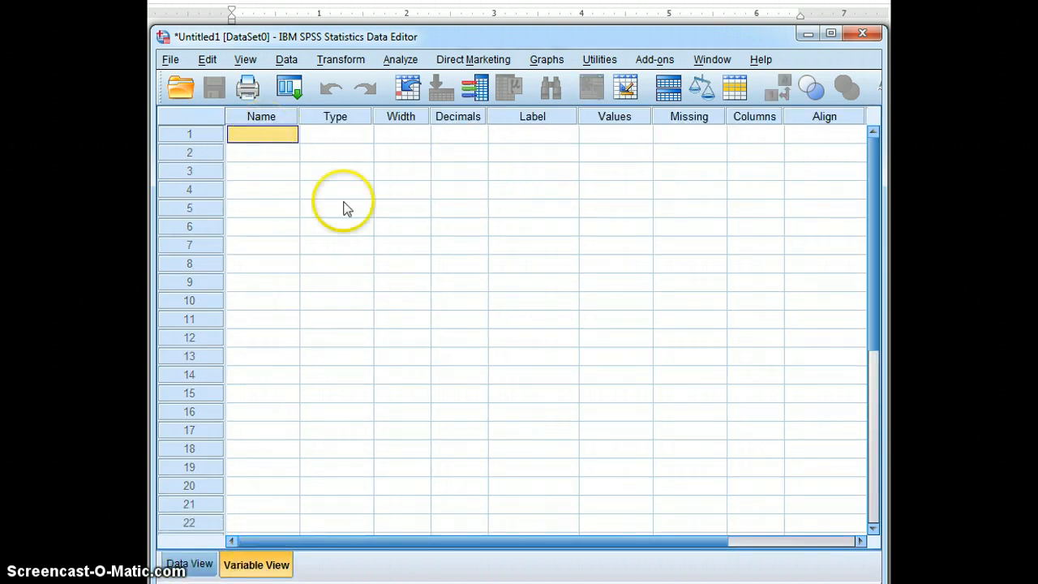
pyautogui.moveTo(340, 227)
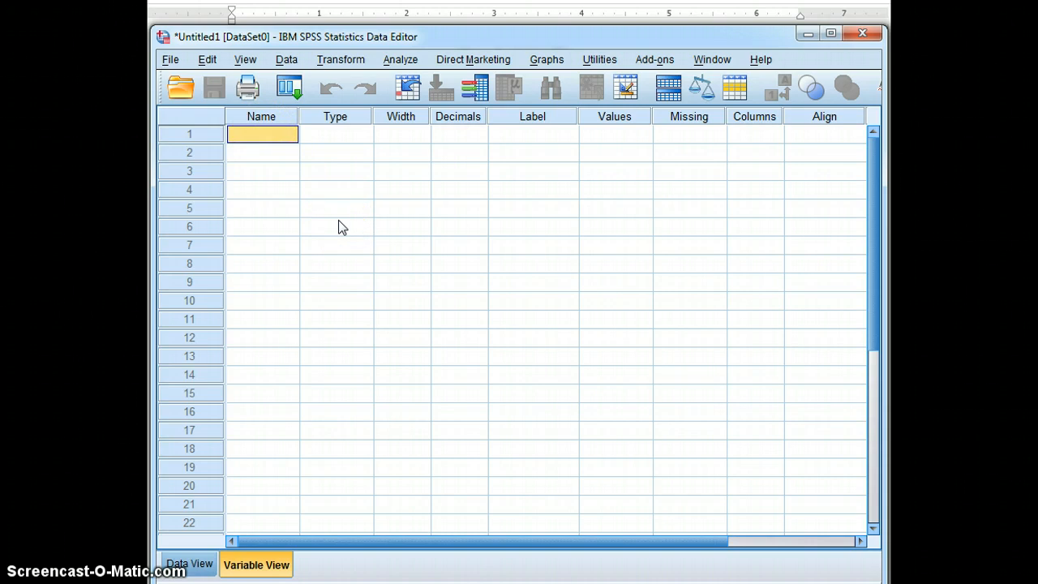
pyautogui.write('Exercise_T...')
pyautogui.click(460, 135)
pyautogui.write('0')
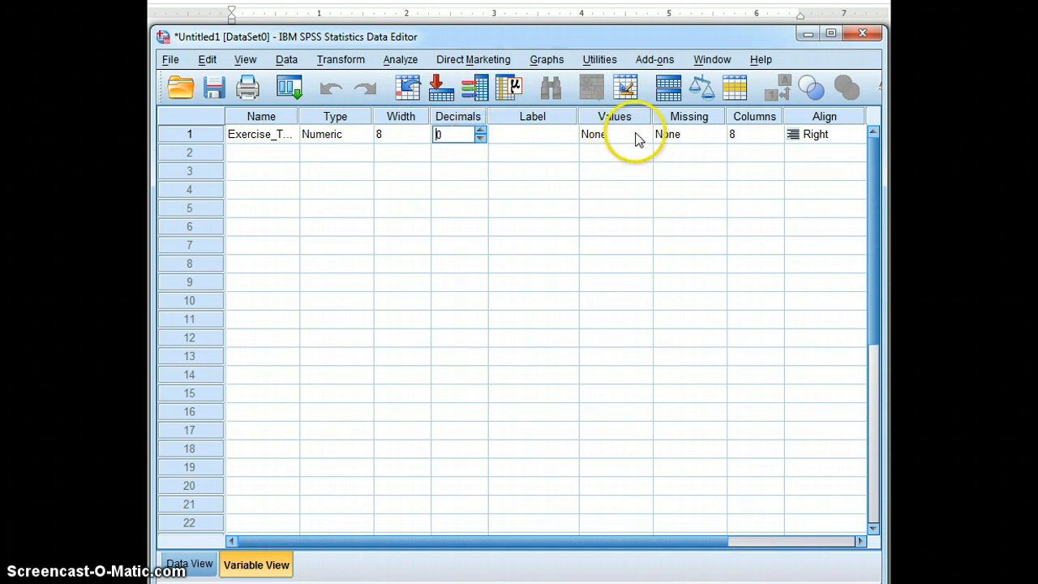
pyautogui.click(613, 133)
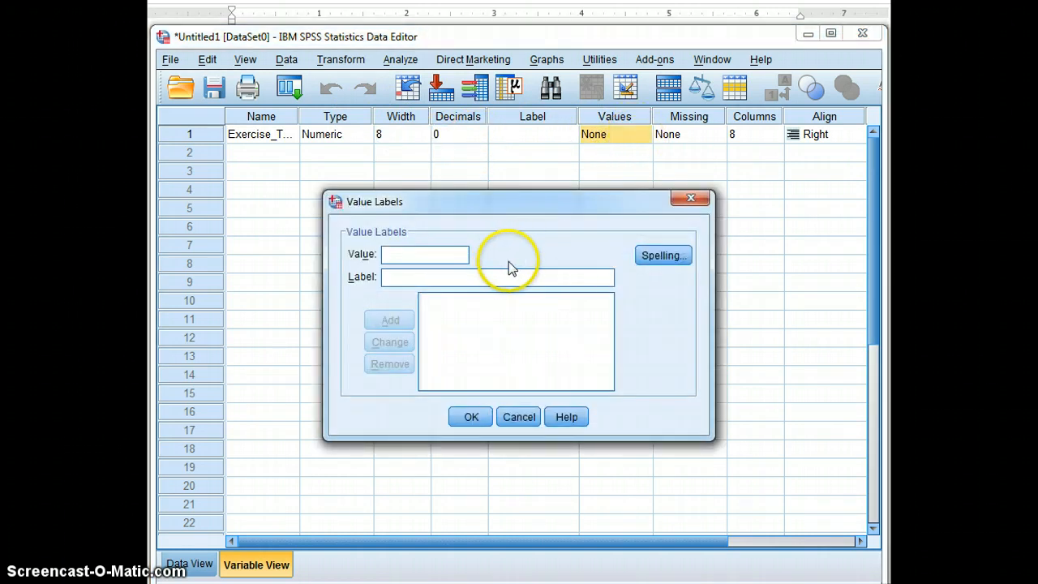
# Label codes 1, 2, 3 as Jump Rope Group, Zumba Group and Walking Group
pyautogui.write('1')
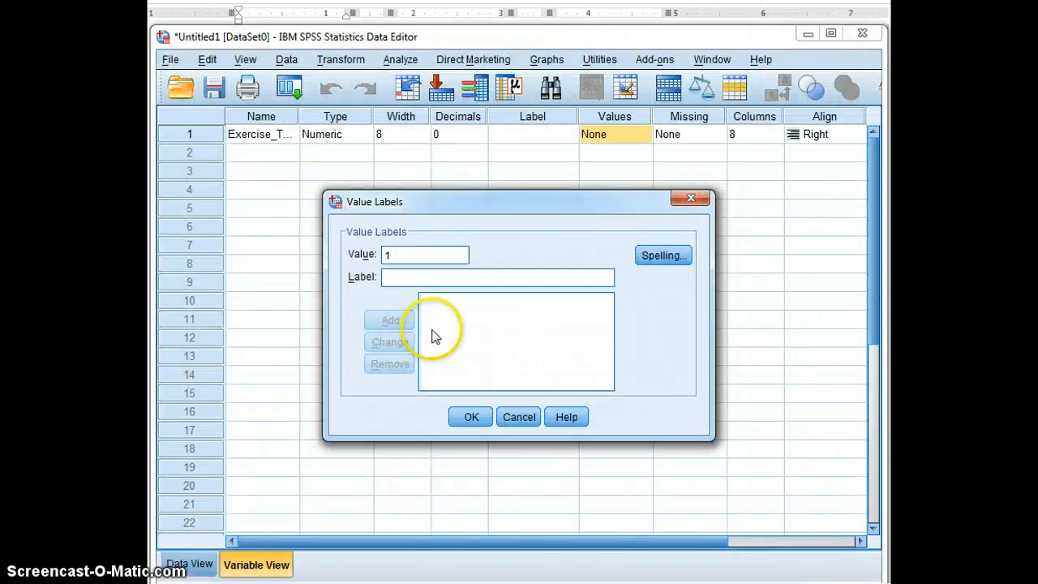
pyautogui.write('Jump Rope Group')
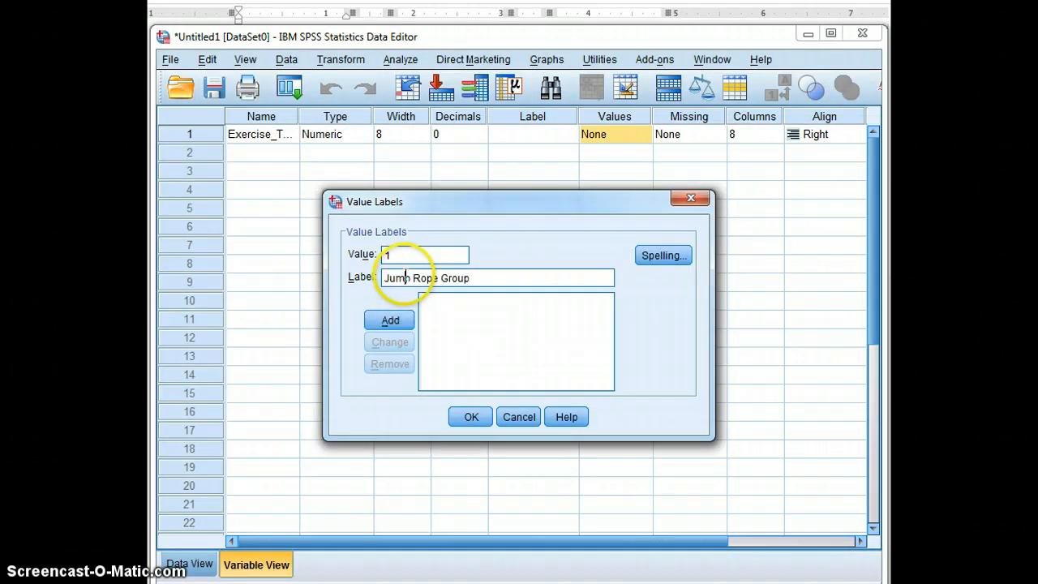
pyautogui.click(390, 319)
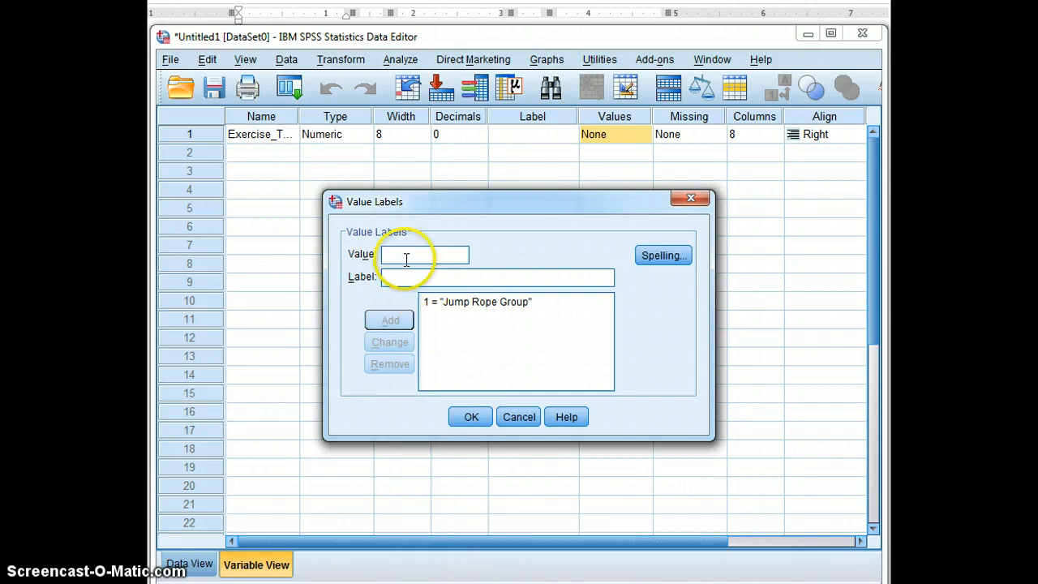
pyautogui.write('2')
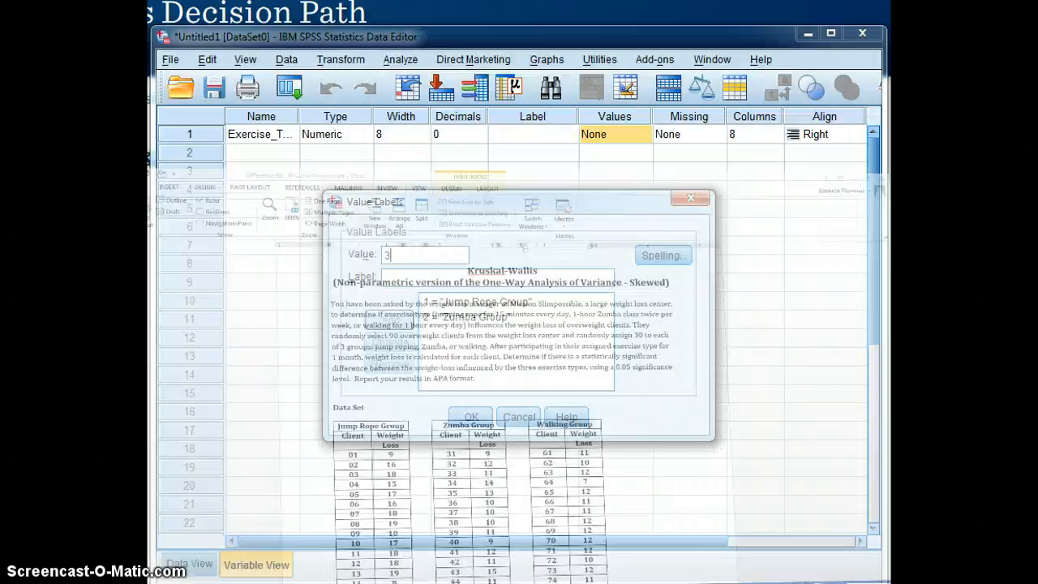
pyautogui.write('Walking Group')
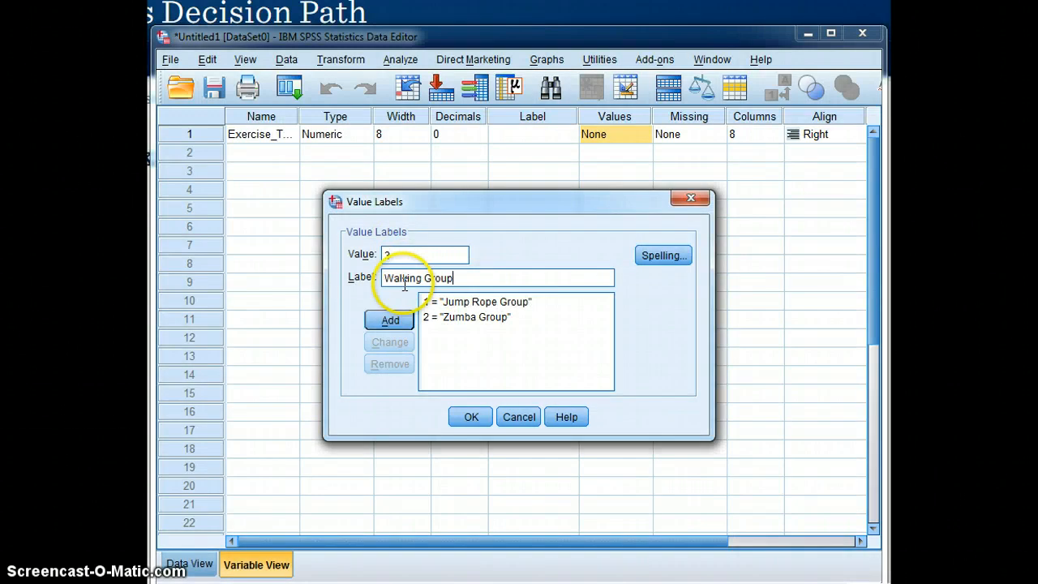
pyautogui.click(469, 416)
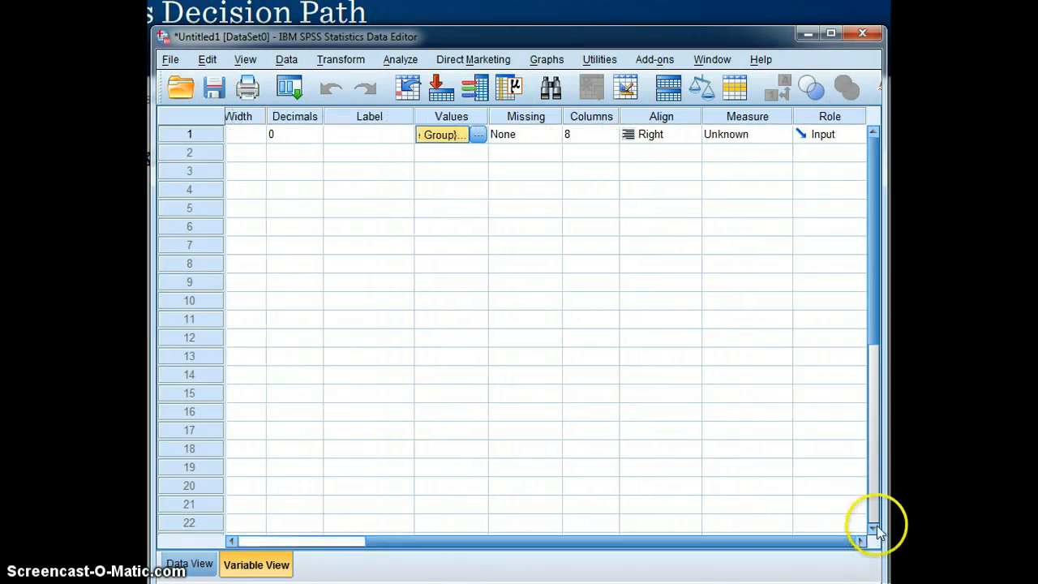
# Set Exercise_Type's measurement level to Nominal
pyautogui.click(780, 133)
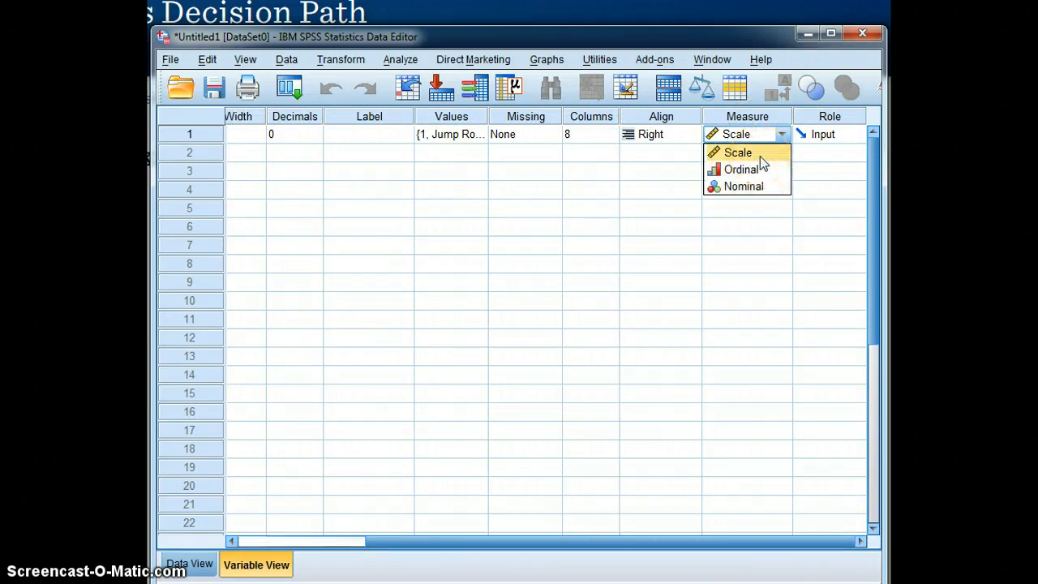
pyautogui.click(742, 185)
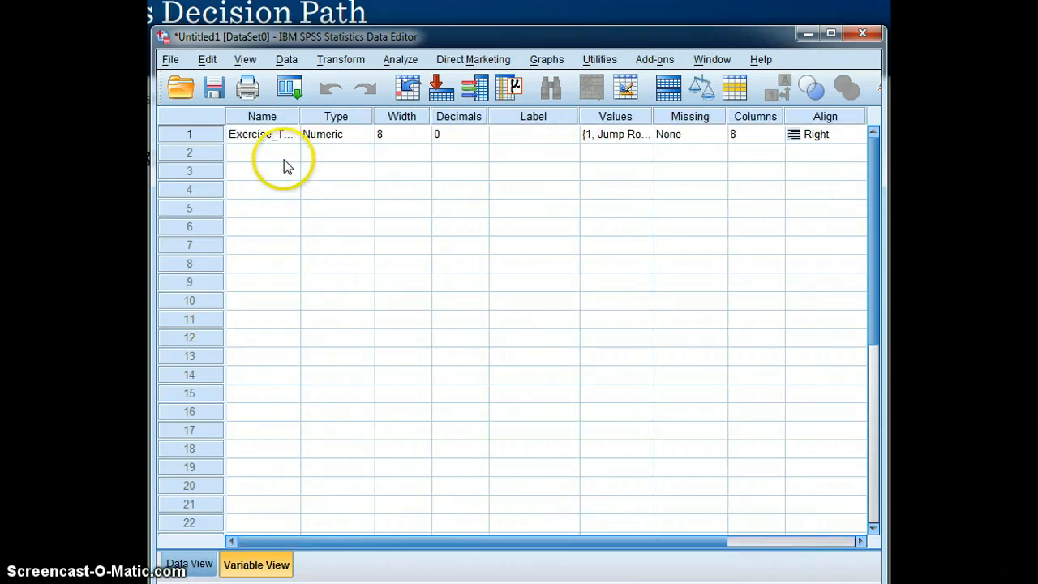
# Add a numeric variable Weight_Loss with 0 decimal places
pyautogui.write('Weight_Loss')
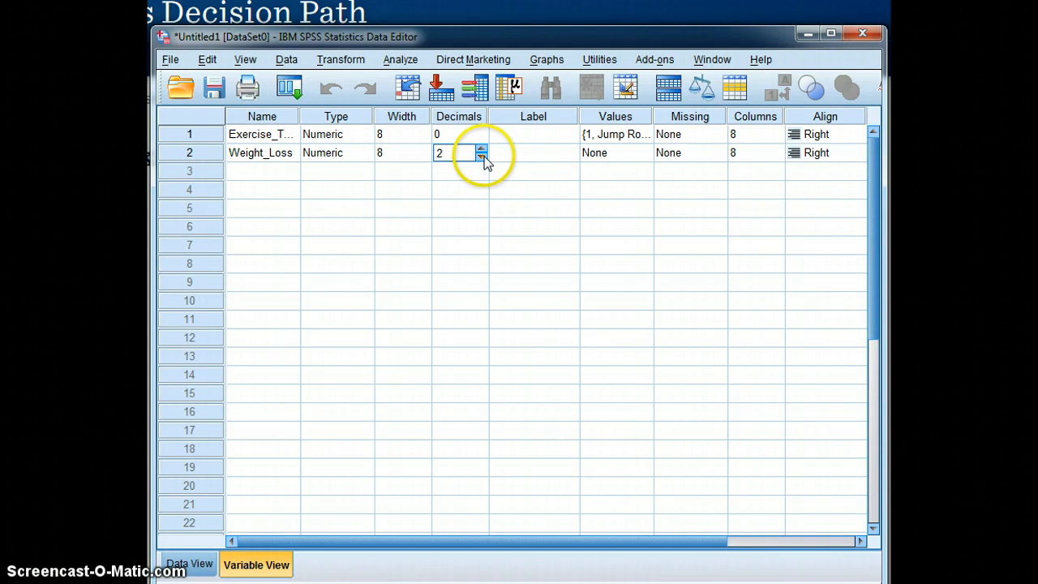
pyautogui.click(481, 157)
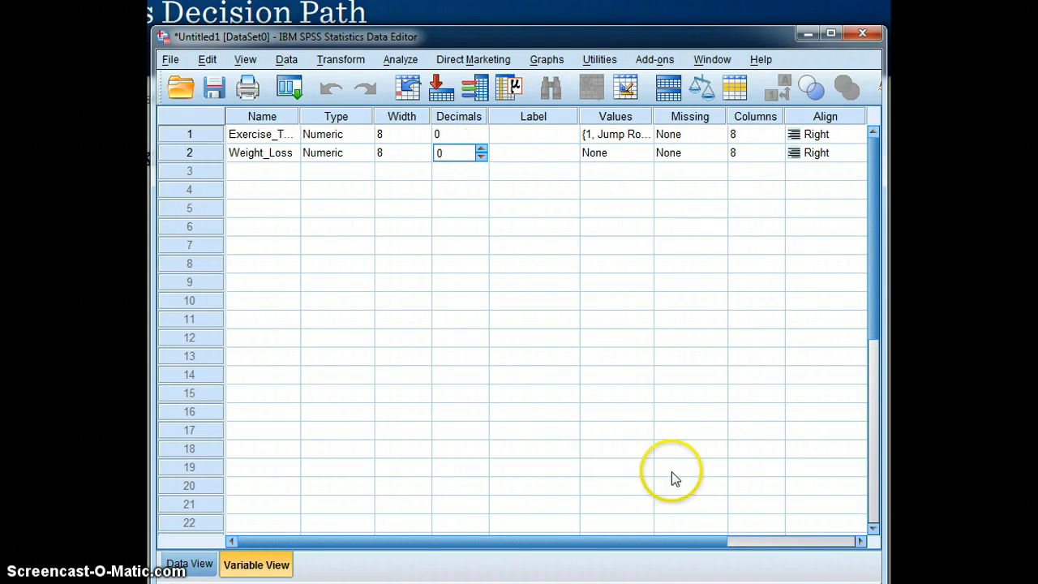
pyautogui.hscroll(3)
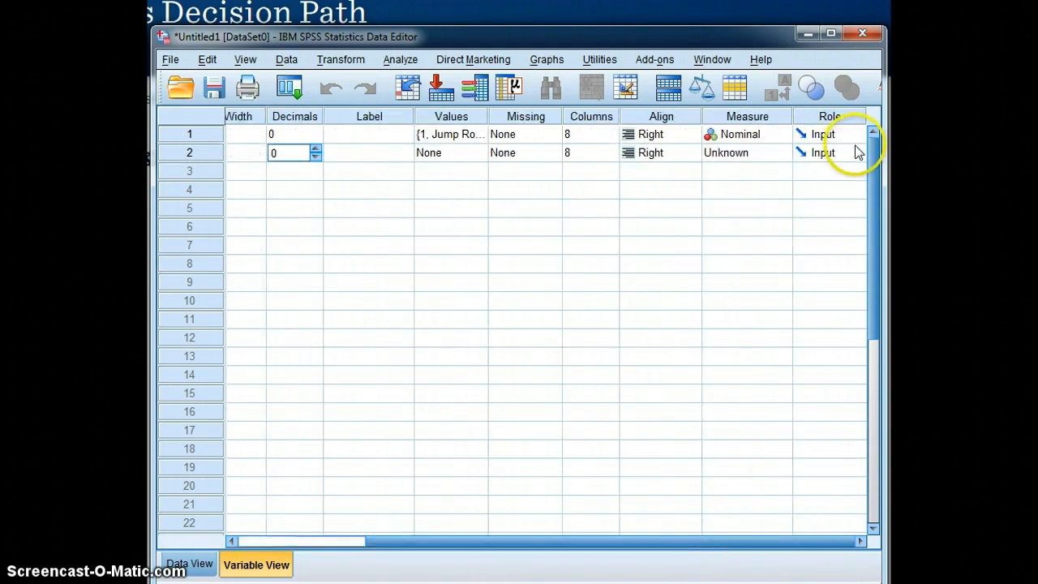
pyautogui.click(782, 152)
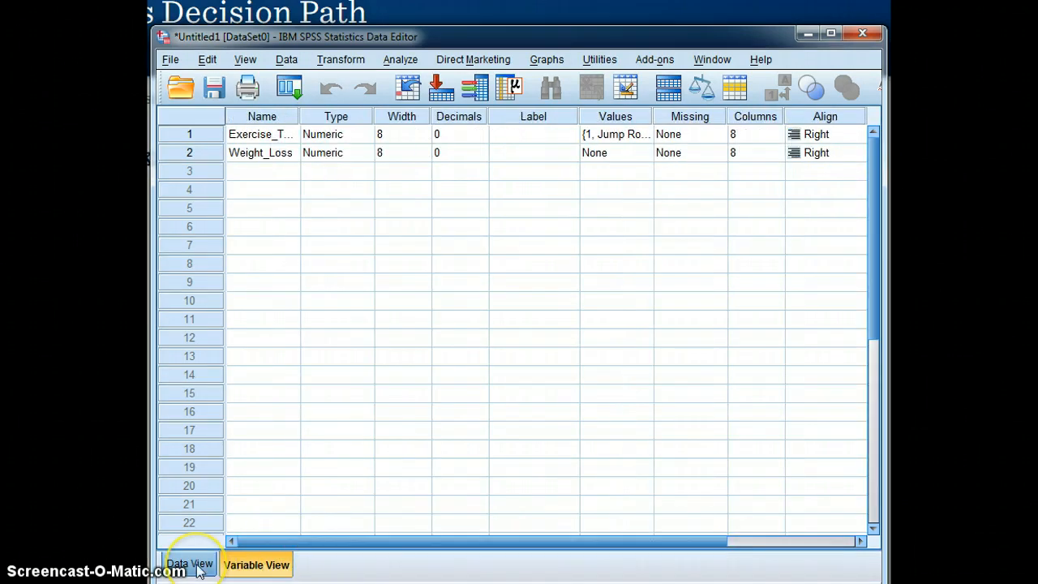
# Paste the Jump Rope Group weight-loss values from Word into the SPSS Data View grid
pyautogui.click(190, 563)
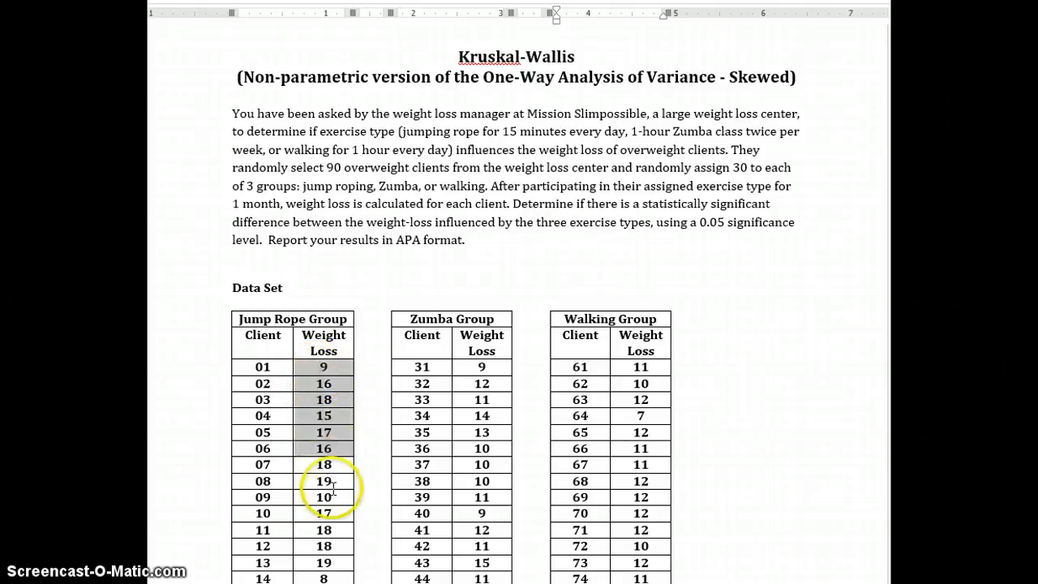
pyautogui.scroll(-3)
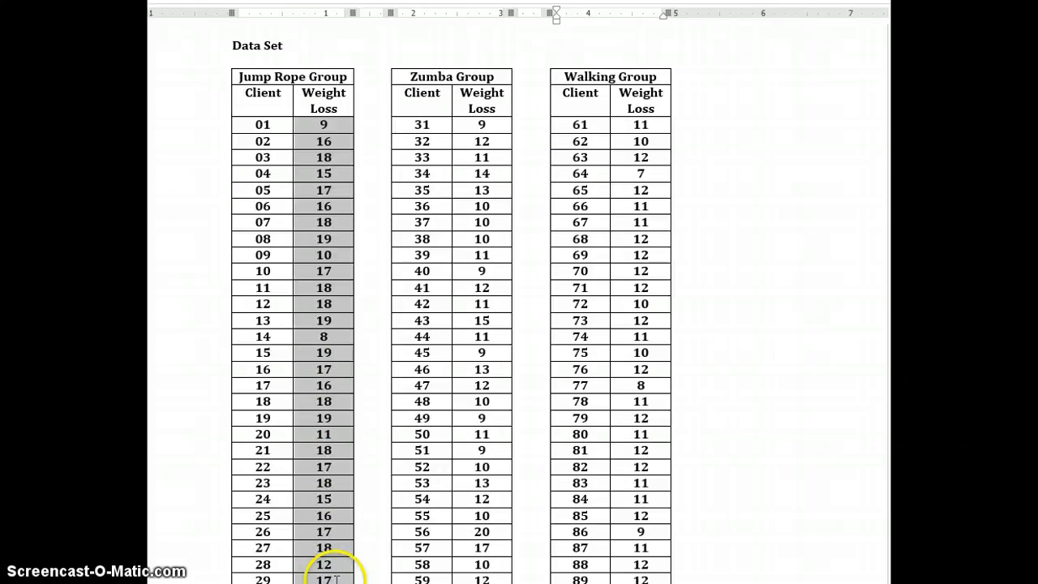
pyautogui.scroll(-3)
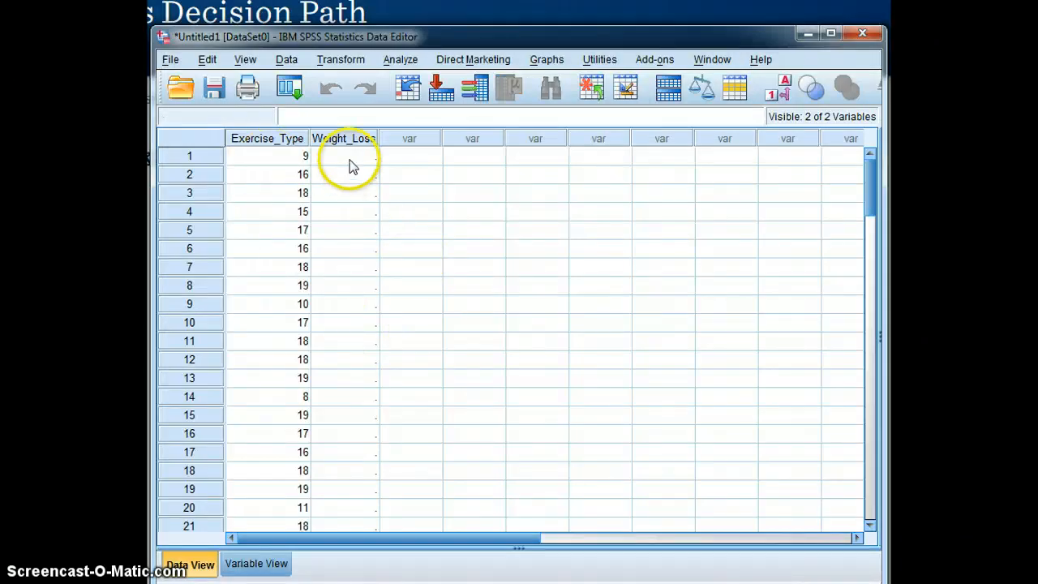
# Enter group code 1 for cases 1–30 and paste Zumba values starting at row 31
pyautogui.click(342, 155)
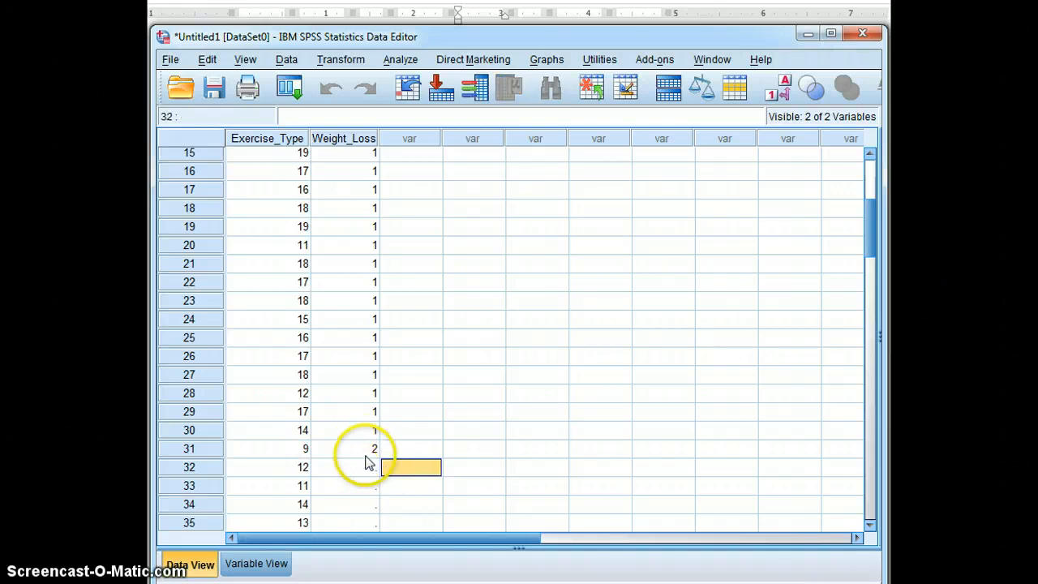
pyautogui.click(343, 448)
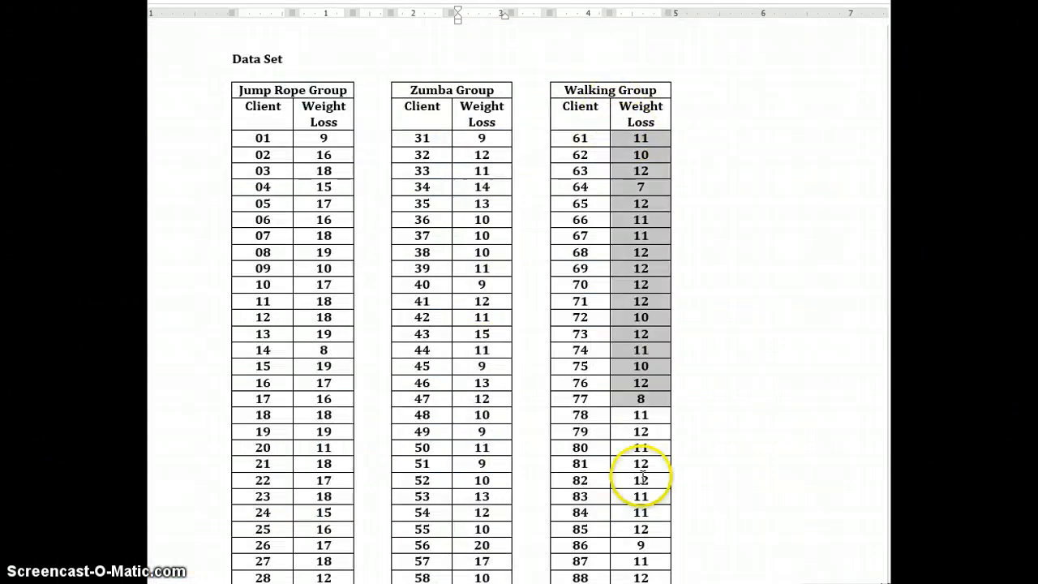
# In Word, select the Walking Group weight-loss values for clients 61–90
pyautogui.scroll(-3)
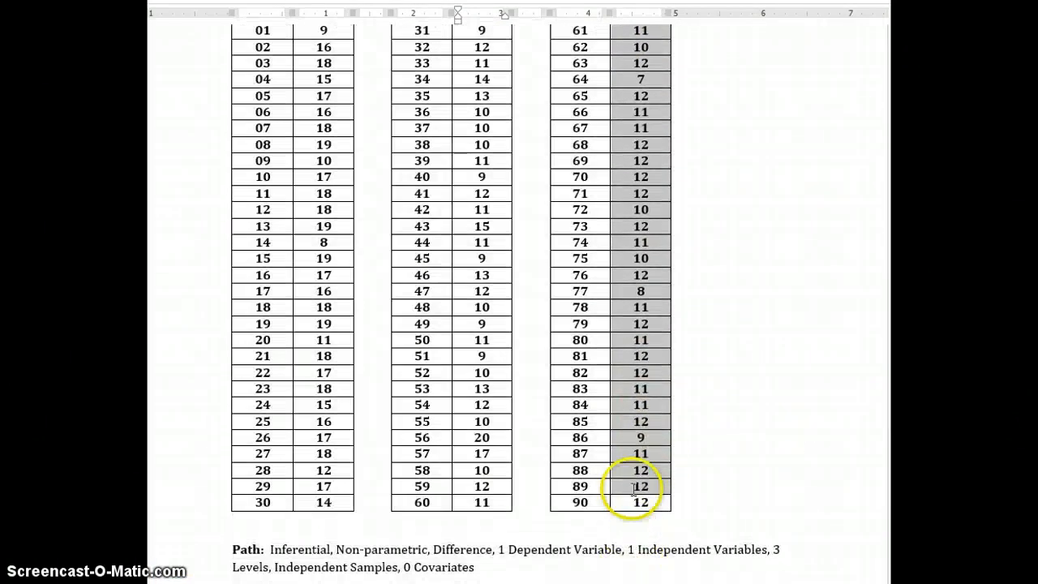